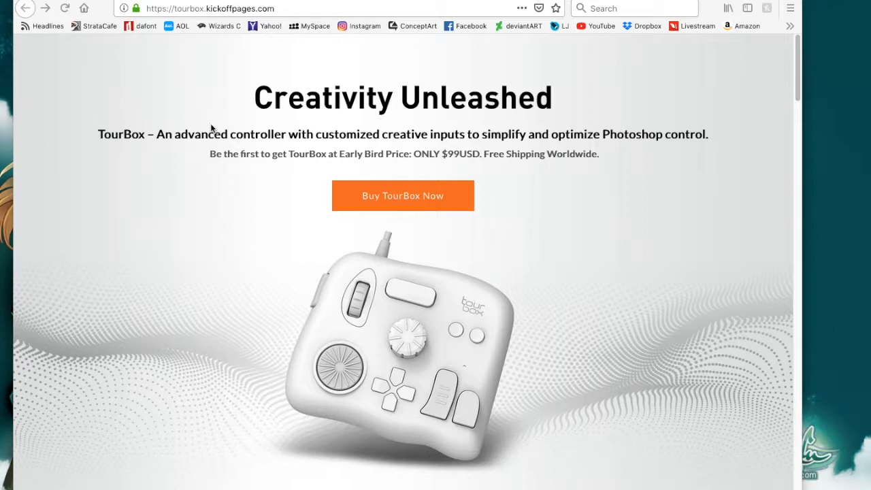
mouse_move(321, 157)
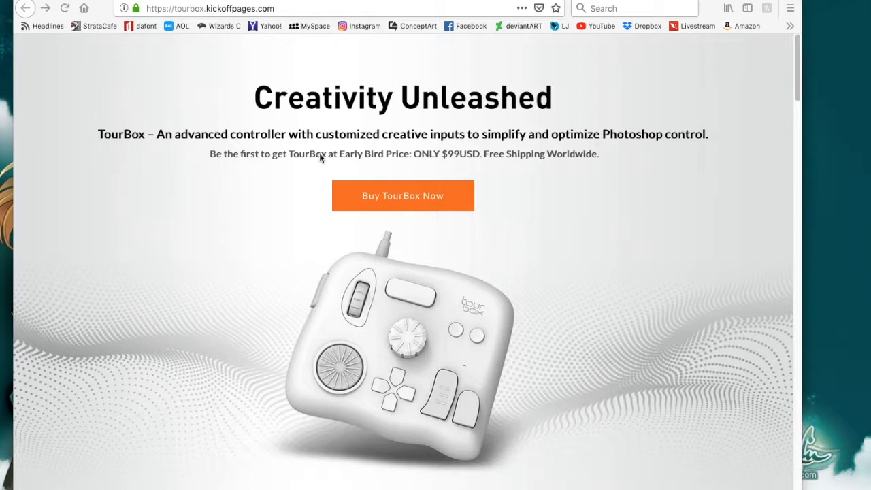
mouse_move(466, 179)
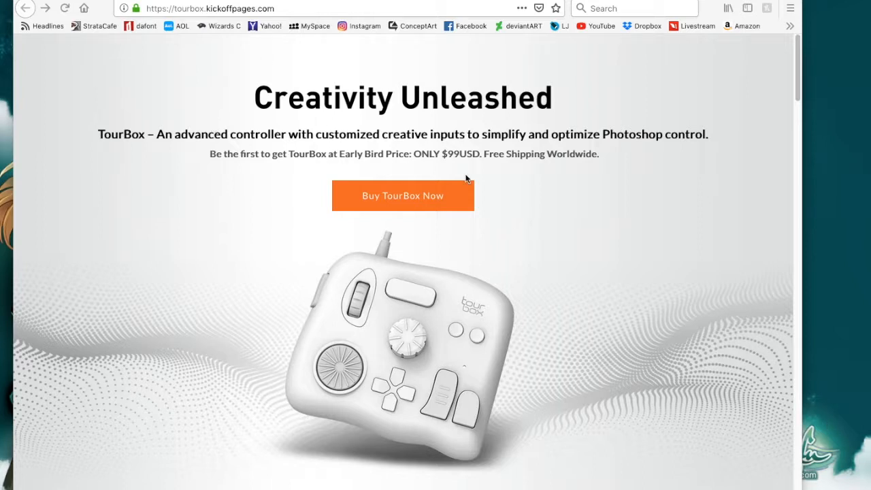
mouse_move(397, 323)
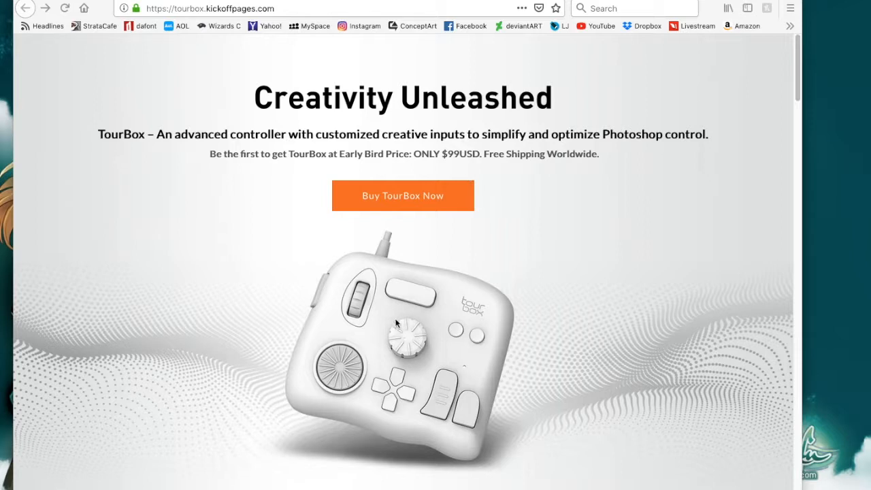
mouse_move(331, 325)
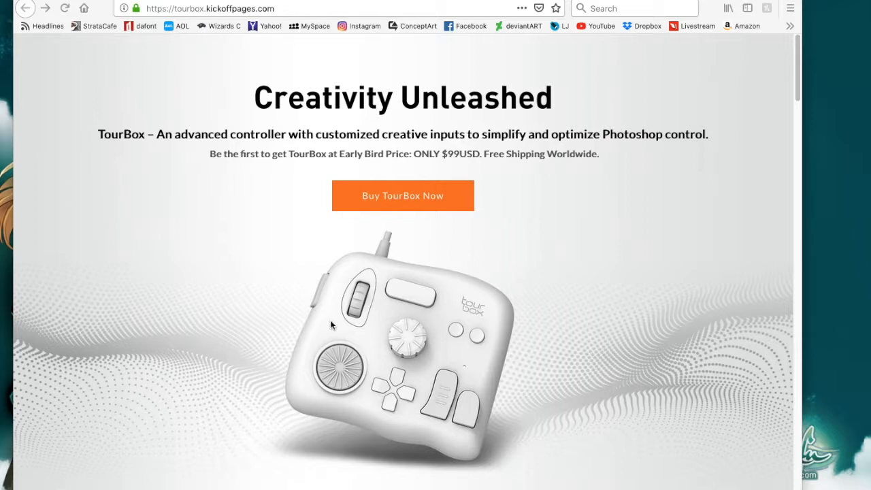
mouse_move(516, 177)
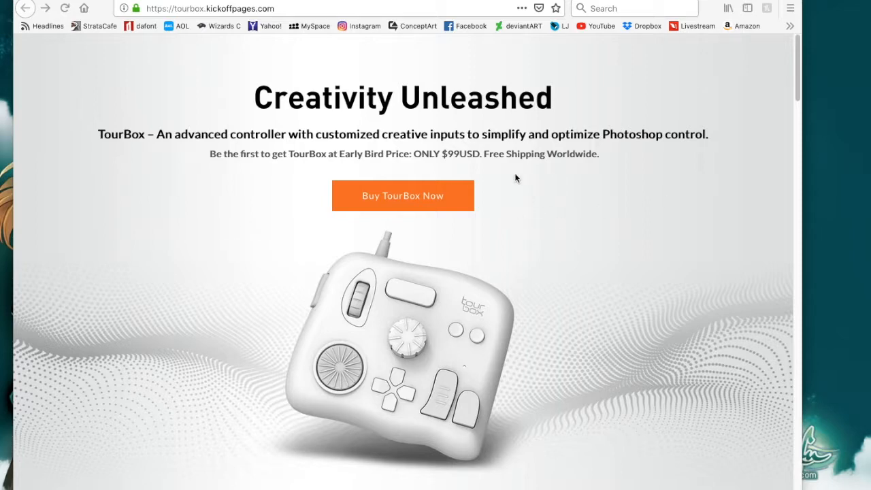
mouse_move(453, 158)
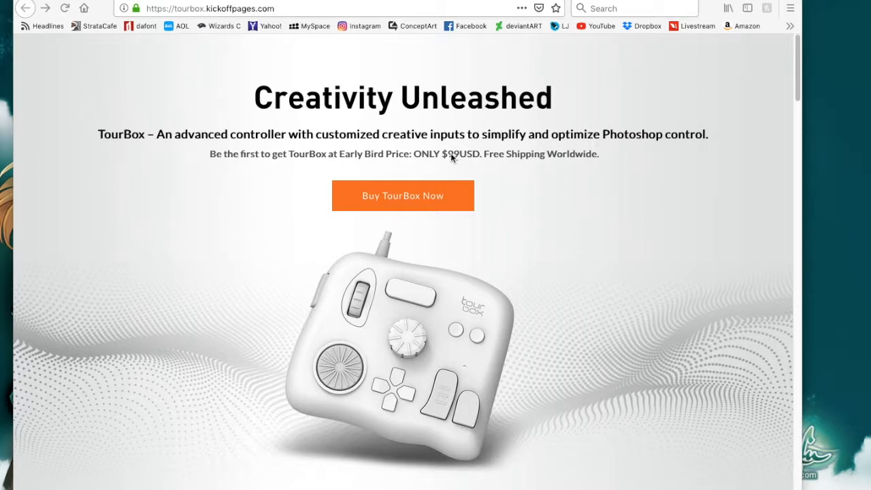
Step: Browse the Palette Gear website by scrolling up and down its page
scroll("down", 3)
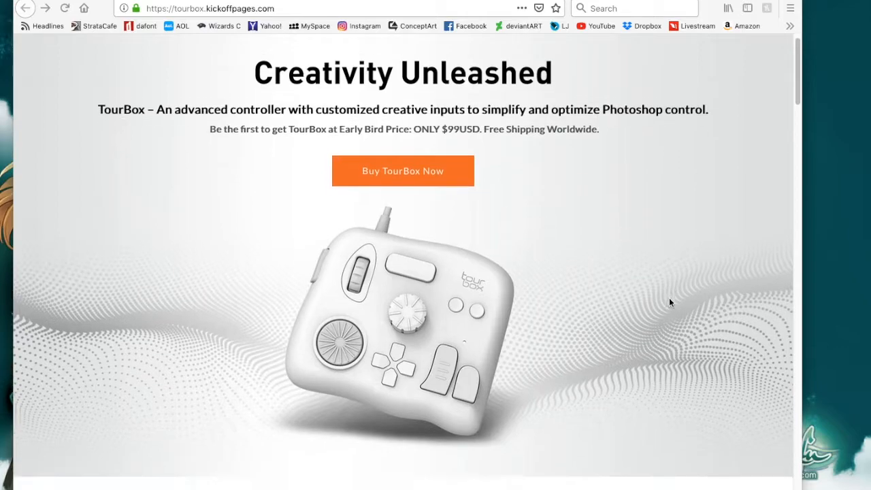
scroll("down", 3)
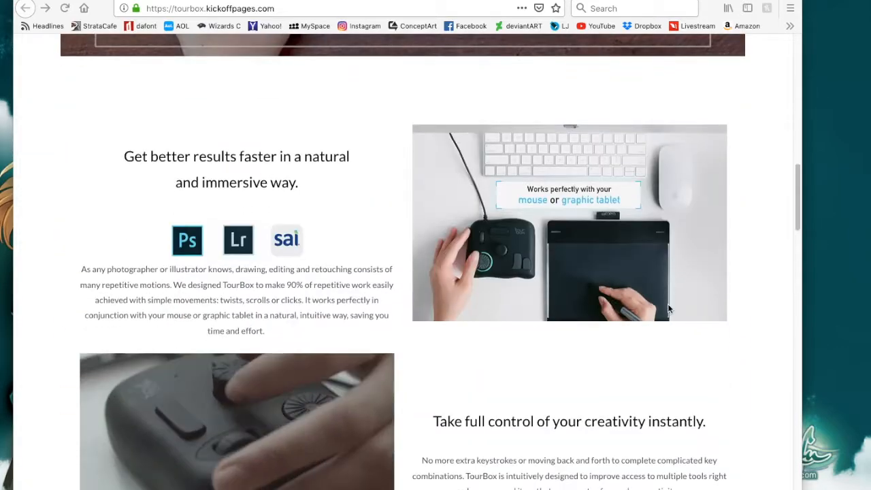
scroll("down", 3)
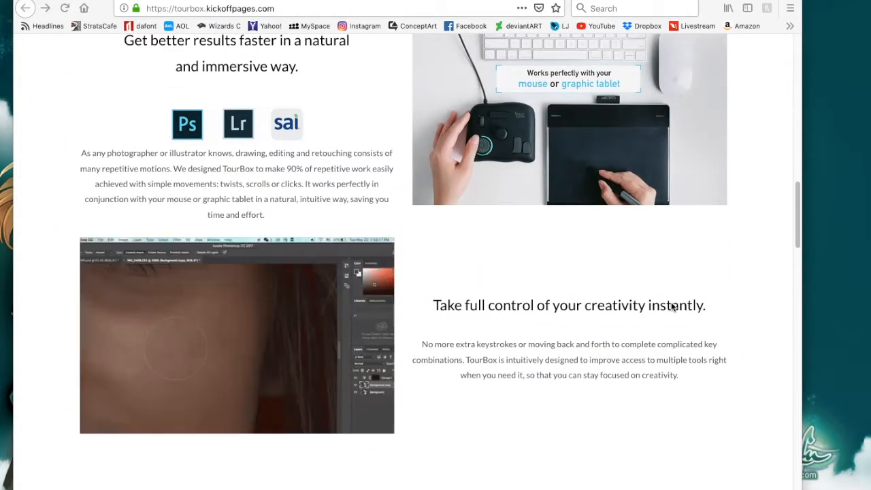
scroll("up", 3)
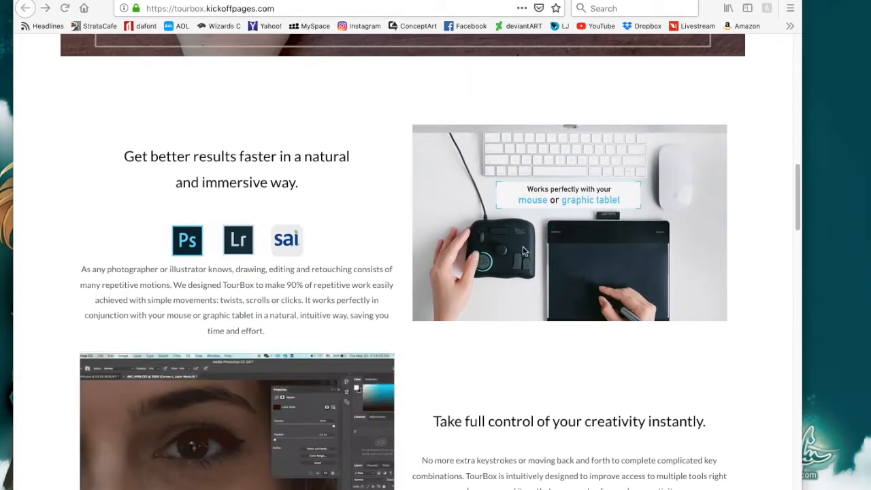
scroll("down", 3)
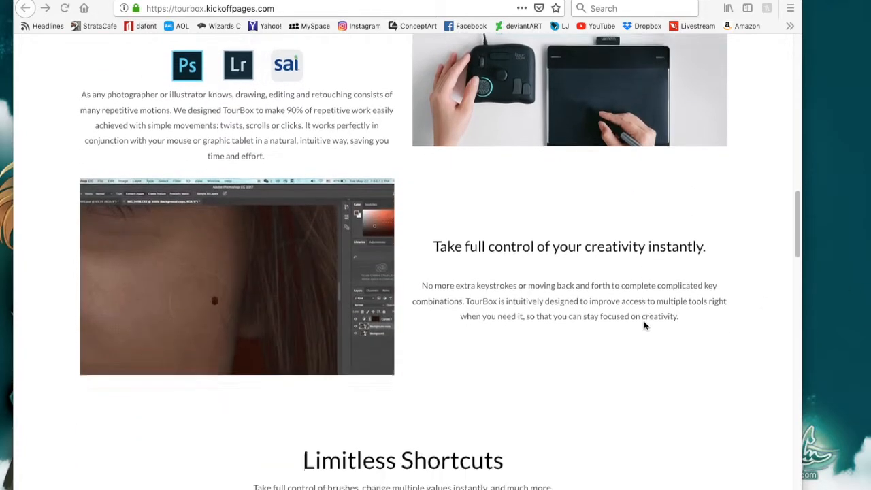
scroll("down", 3)
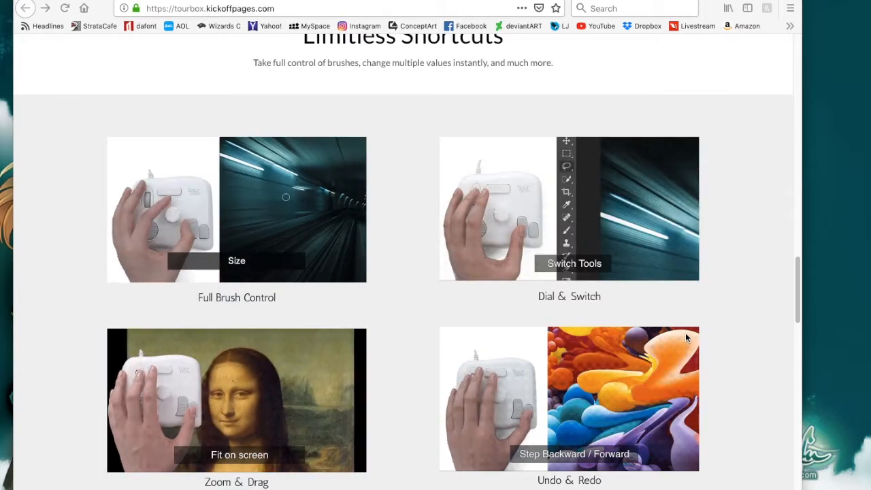
scroll("down", 3)
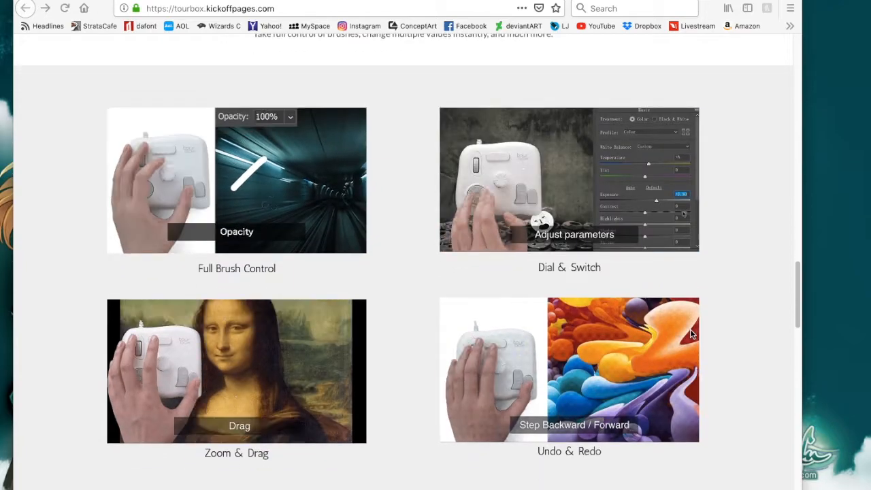
scroll("down", 3)
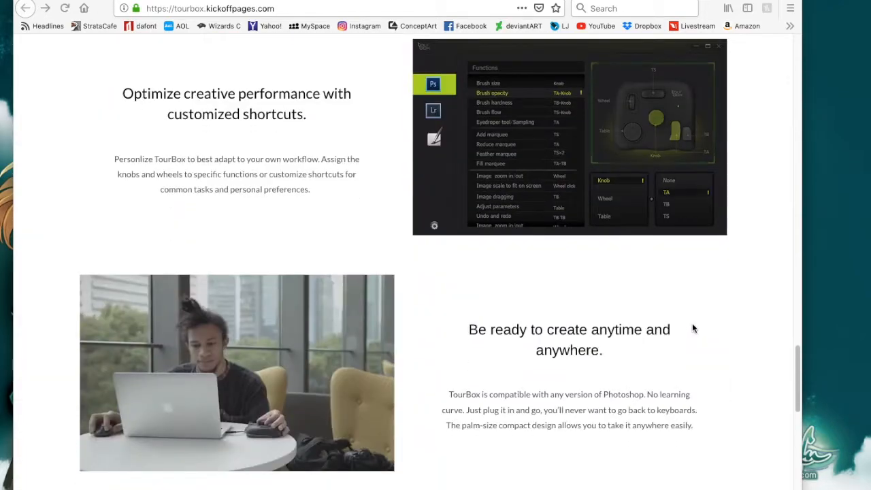
scroll("down", 3)
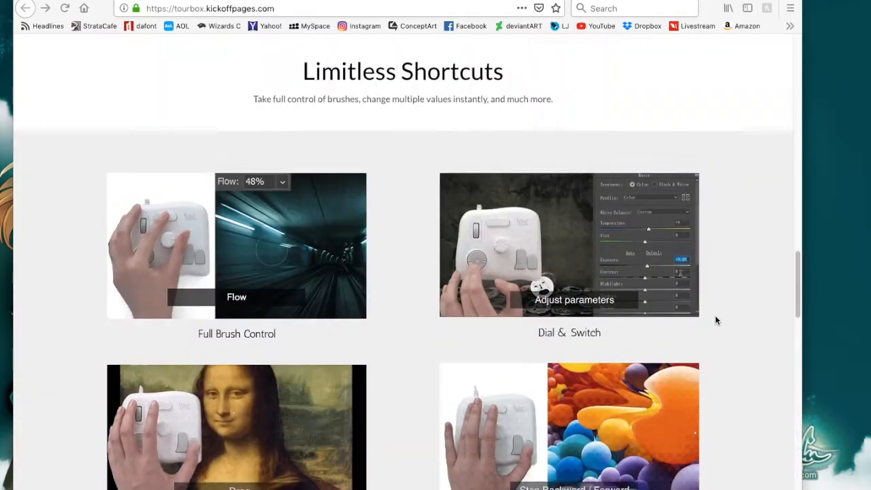
scroll("up", 3)
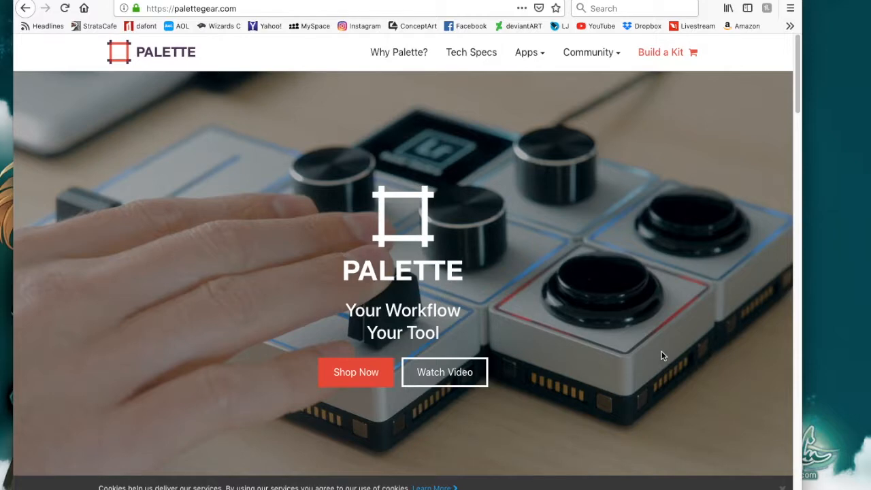
mouse_move(598, 225)
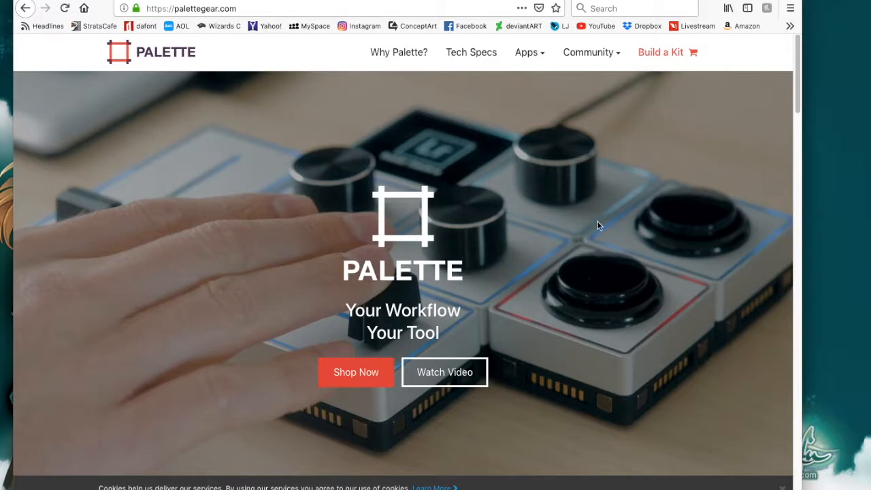
mouse_move(639, 258)
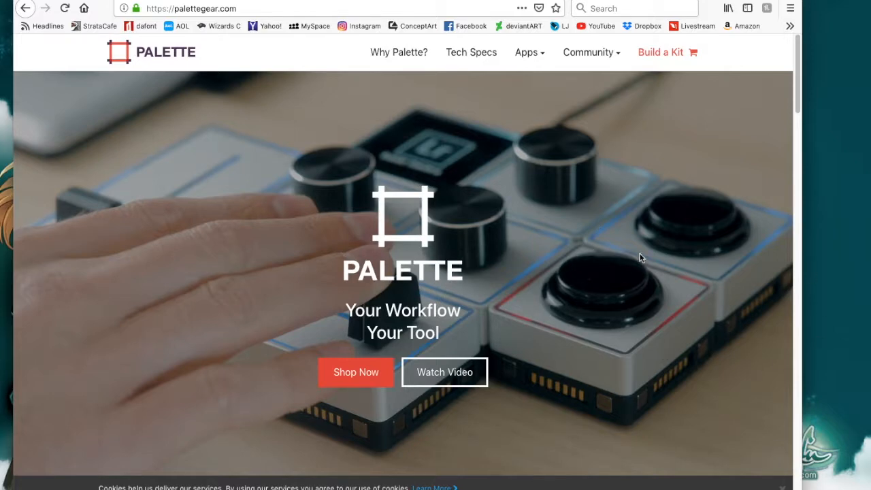
scroll("down", 3)
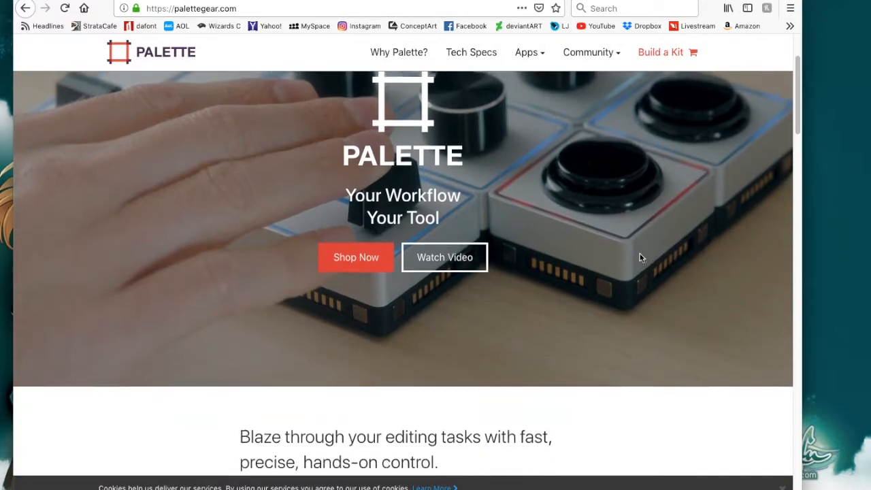
scroll("down", 3)
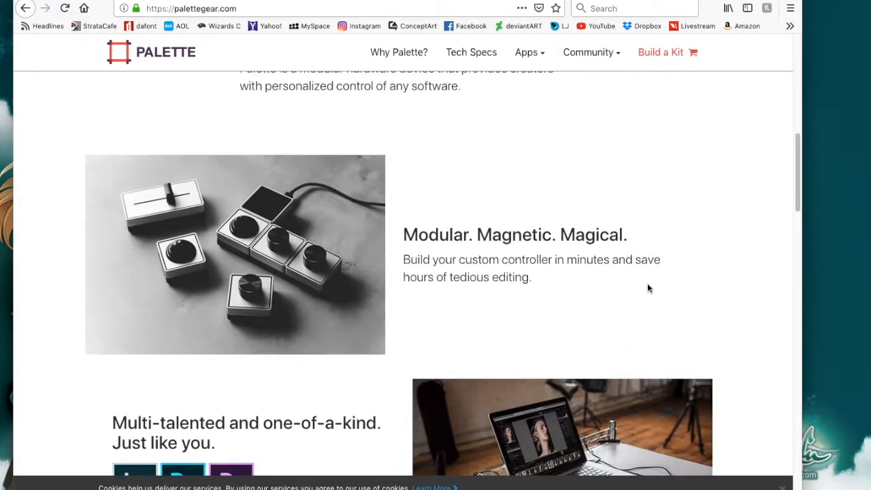
mouse_move(648, 279)
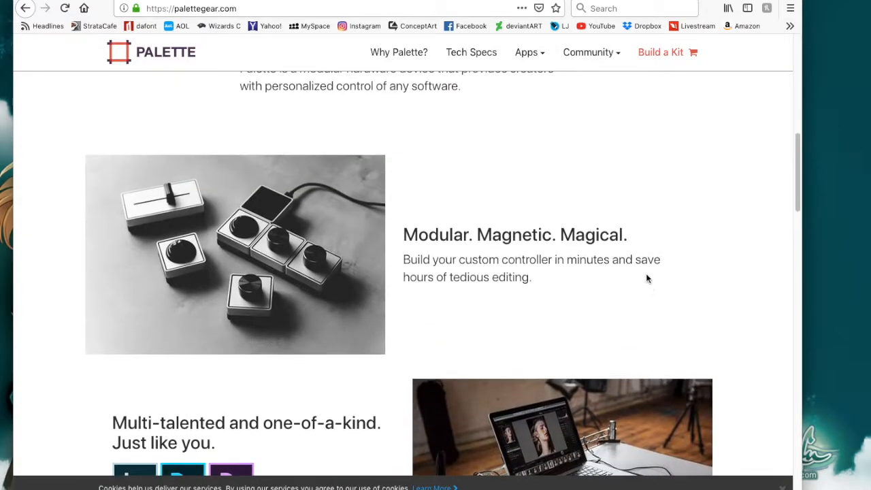
scroll("down", 3)
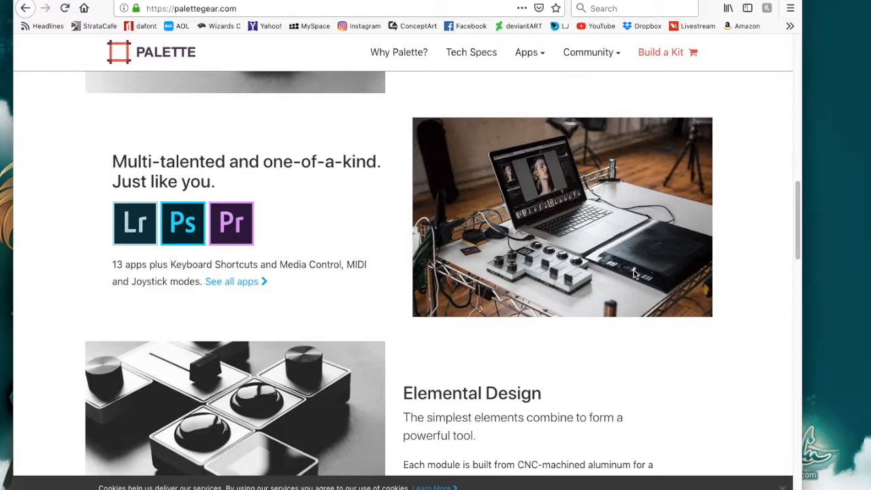
scroll("down", 3)
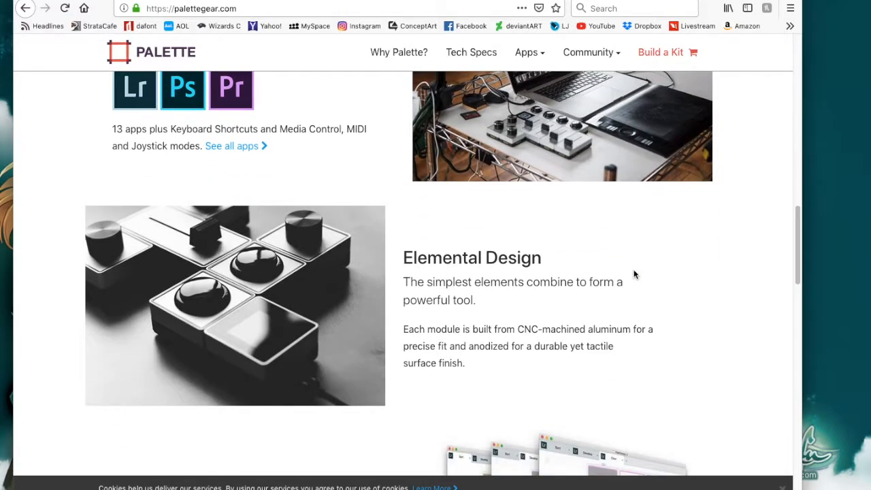
scroll("down", 3)
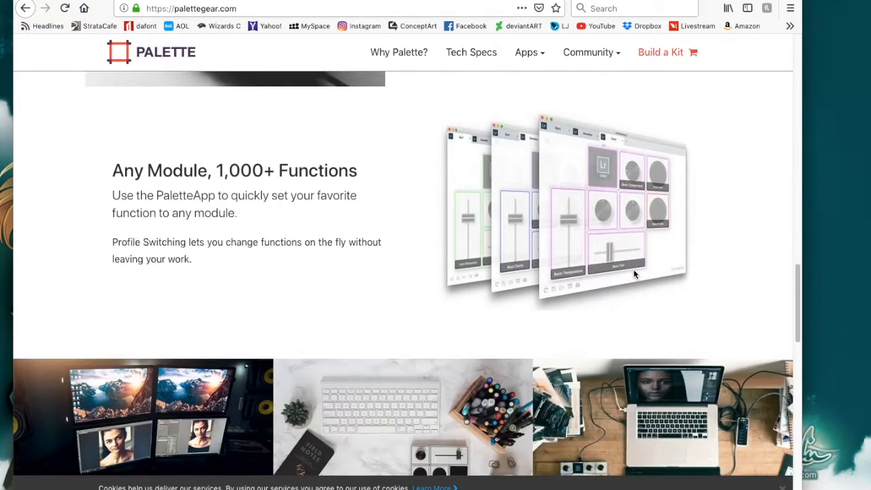
mouse_move(603, 158)
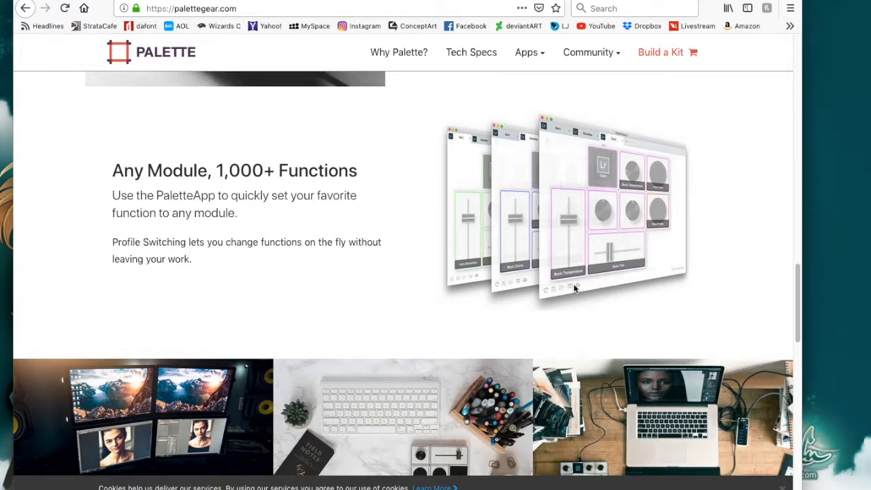
scroll("down", 3)
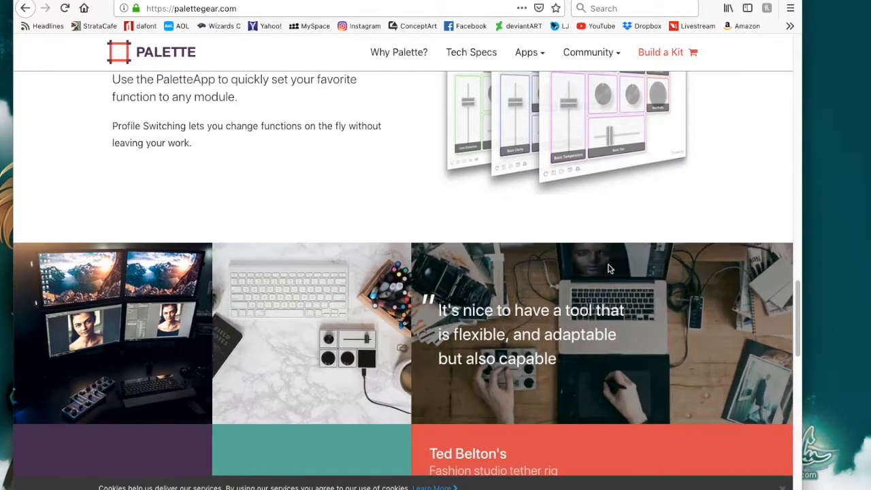
scroll("down", 3)
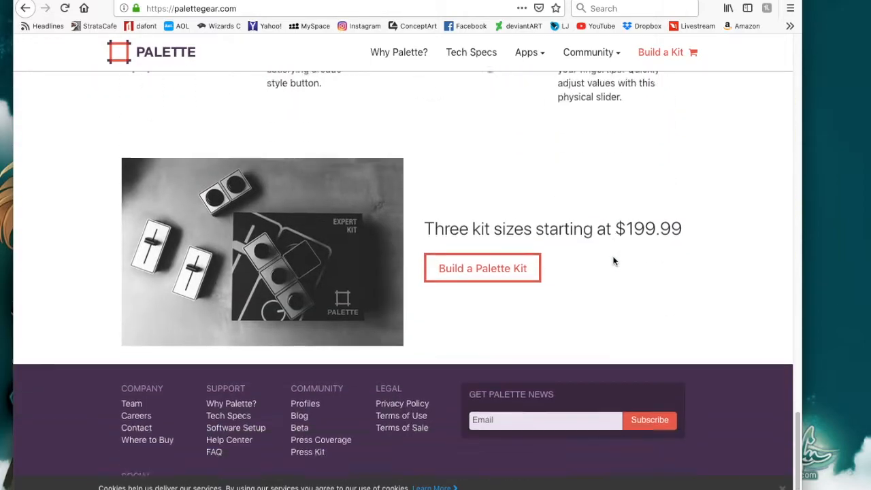
scroll("up", 3)
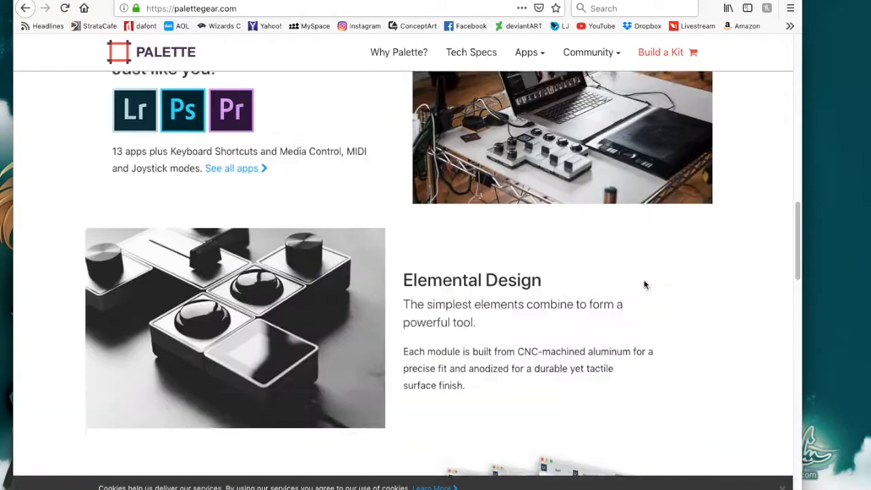
scroll("up", 3)
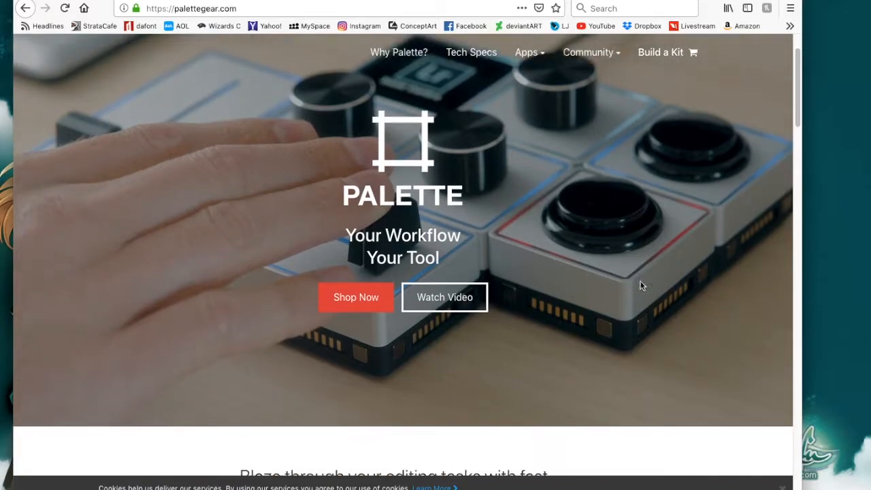
scroll("down", 3)
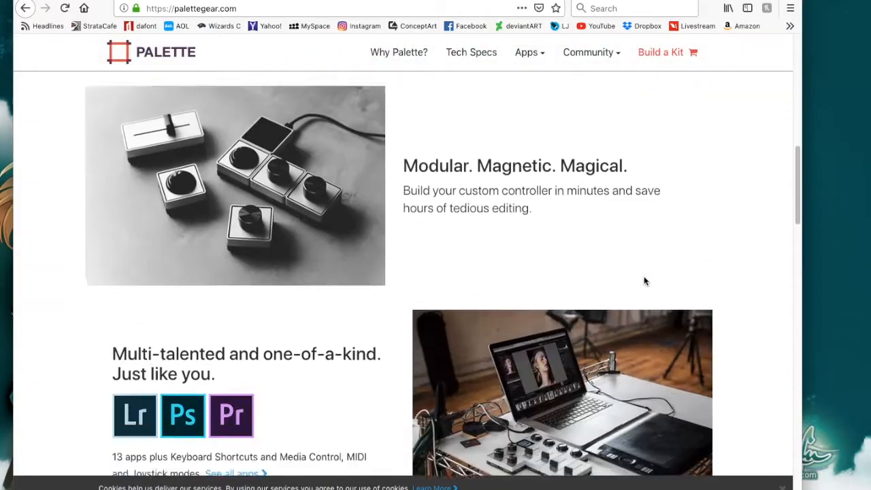
scroll("down", 3)
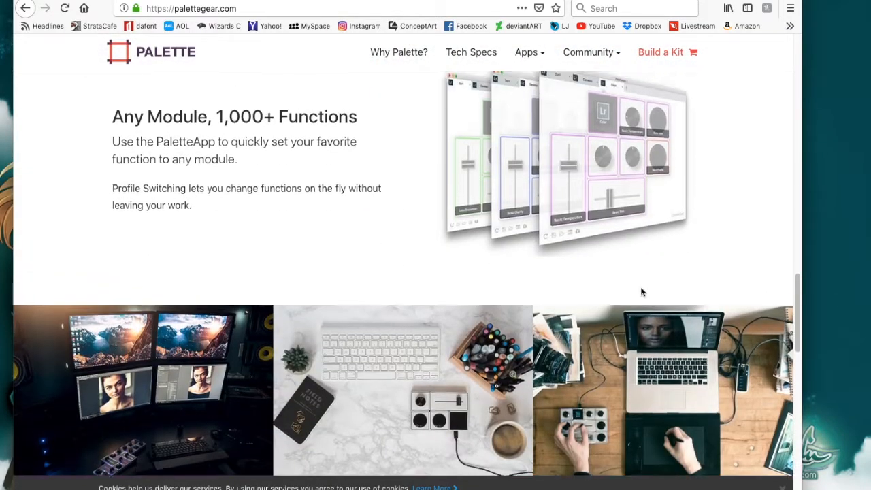
scroll("up", 3)
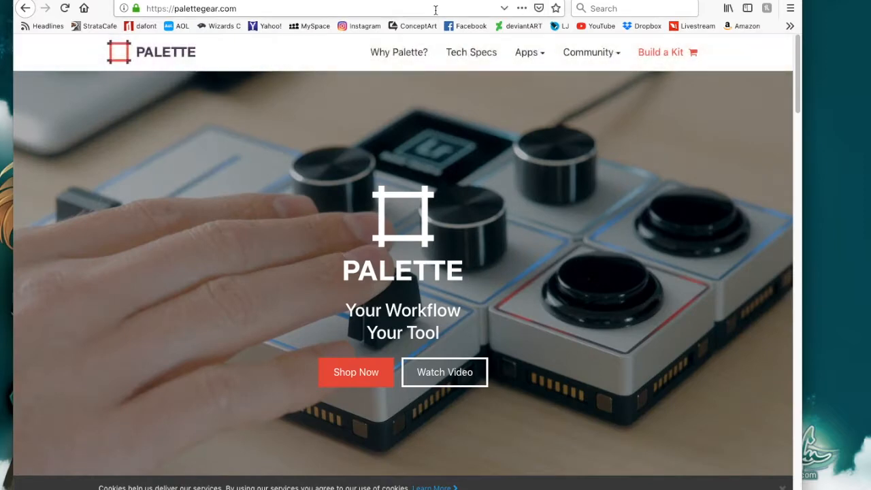
mouse_move(659, 52)
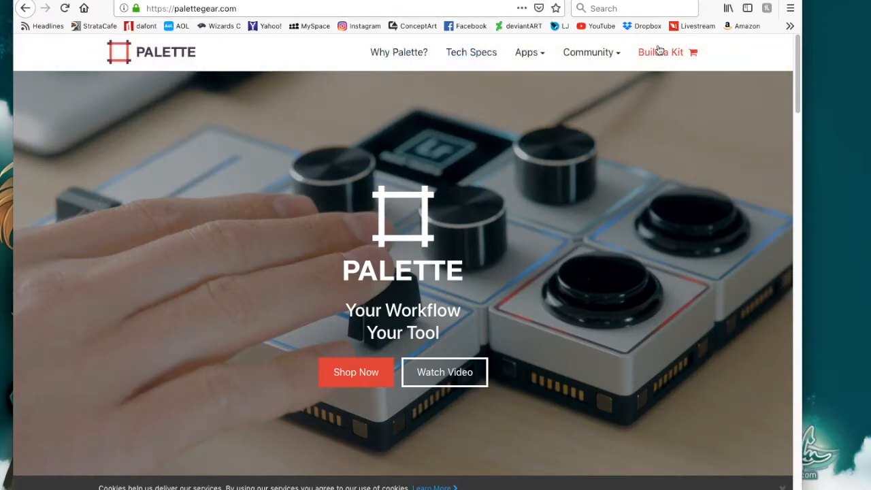
Step: Open the Palette store via Build a Kit and browse the kit listings and add-ons
left_click(659, 52)
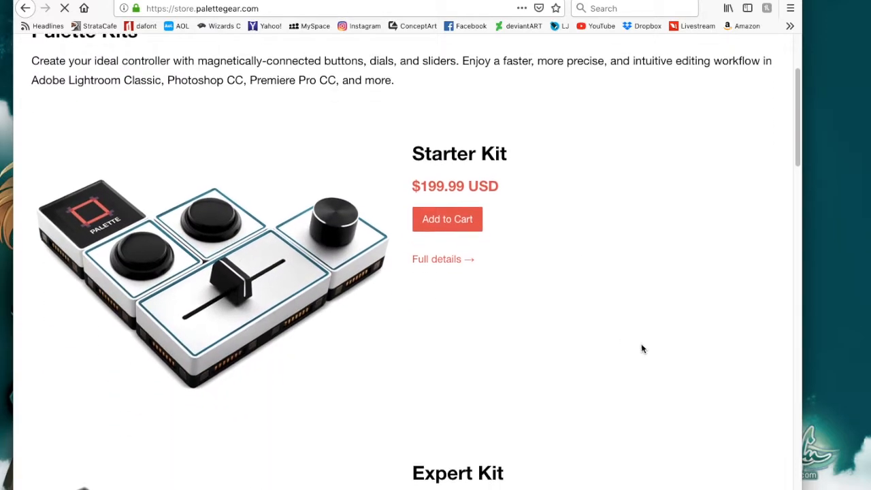
scroll("down", 3)
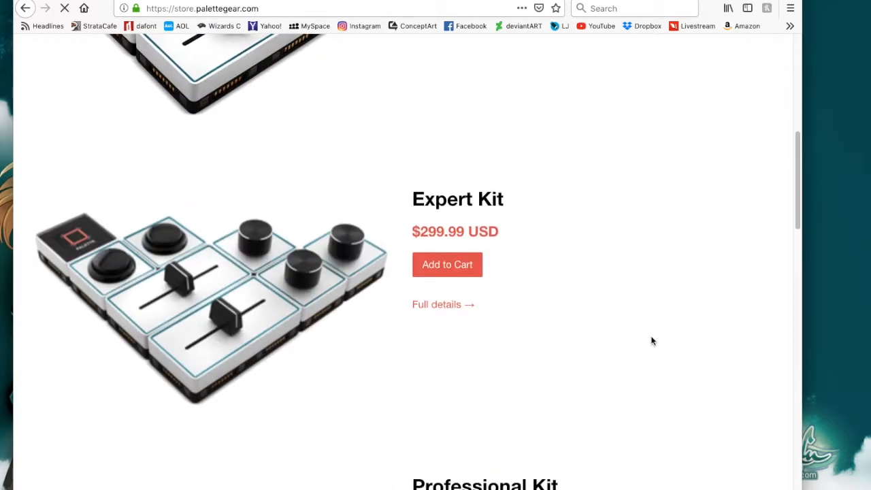
scroll("down", 3)
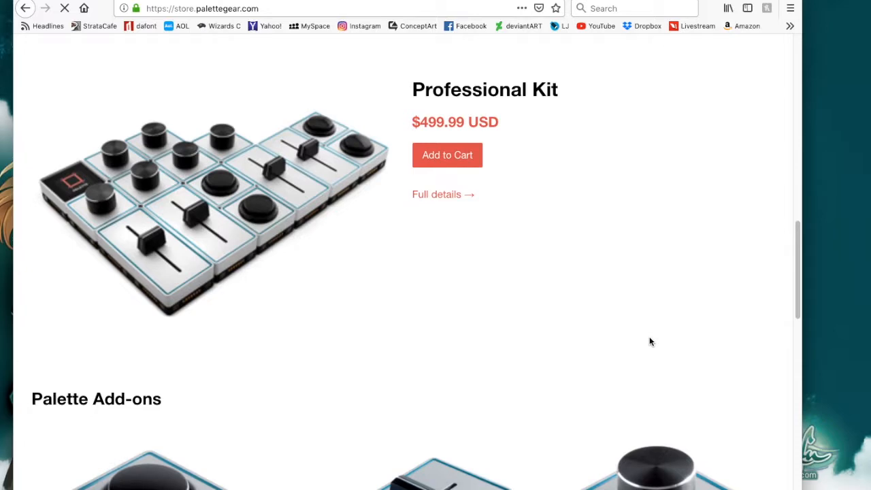
mouse_move(333, 130)
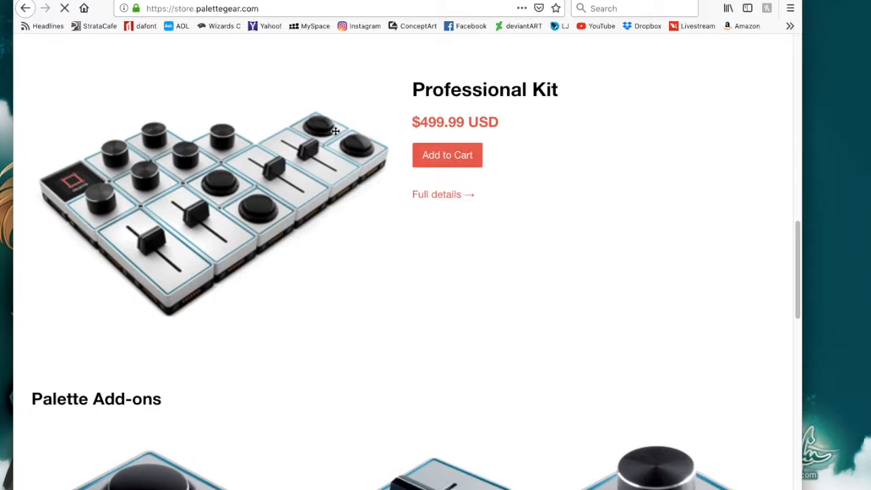
scroll("down", 3)
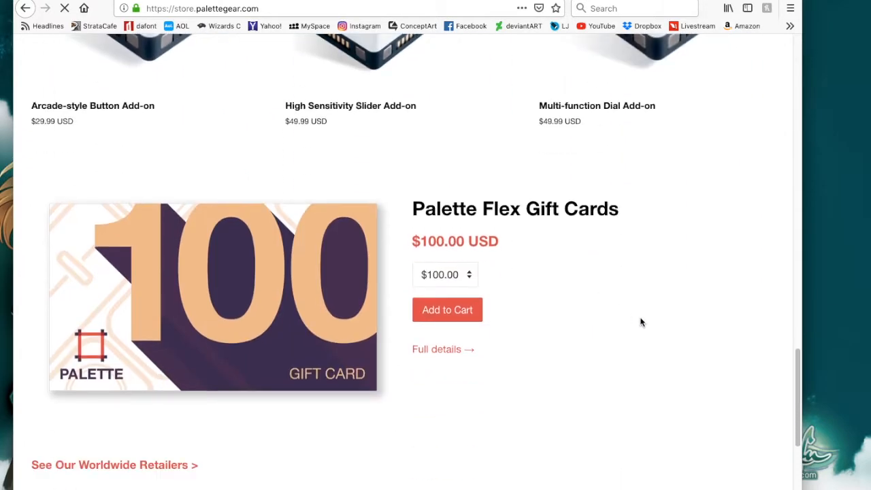
scroll("up", 3)
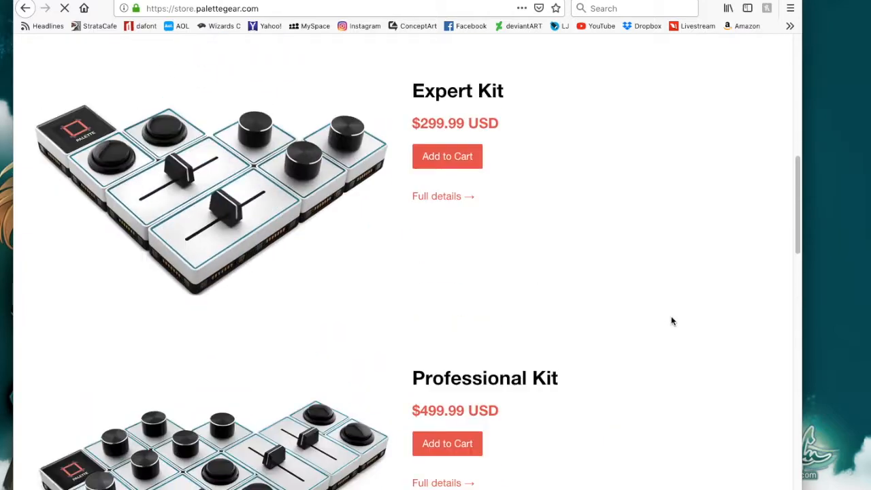
scroll("down", 3)
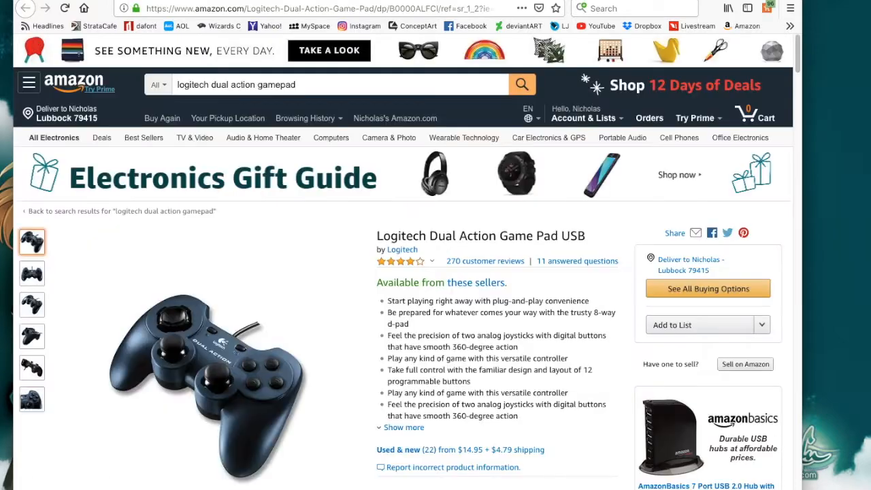
Step: Review the Logitech Dual Action Game Pad listing's features and offers from $14.95
scroll("down", 3)
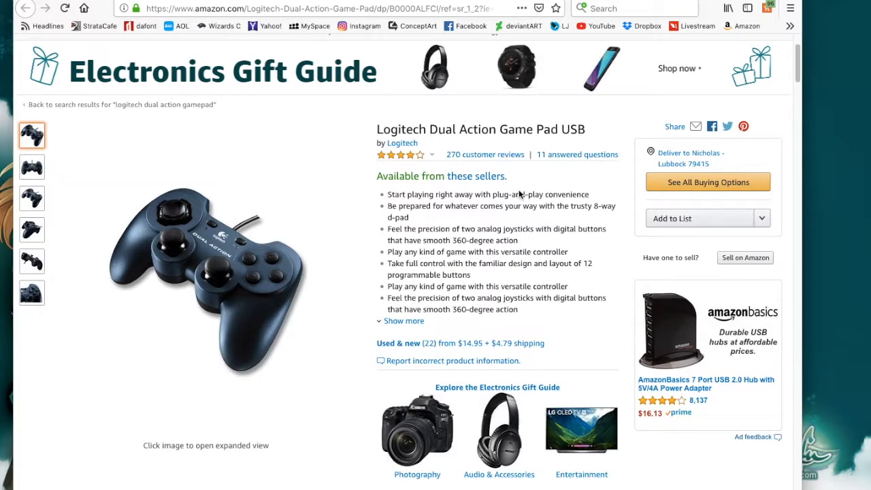
mouse_move(395, 260)
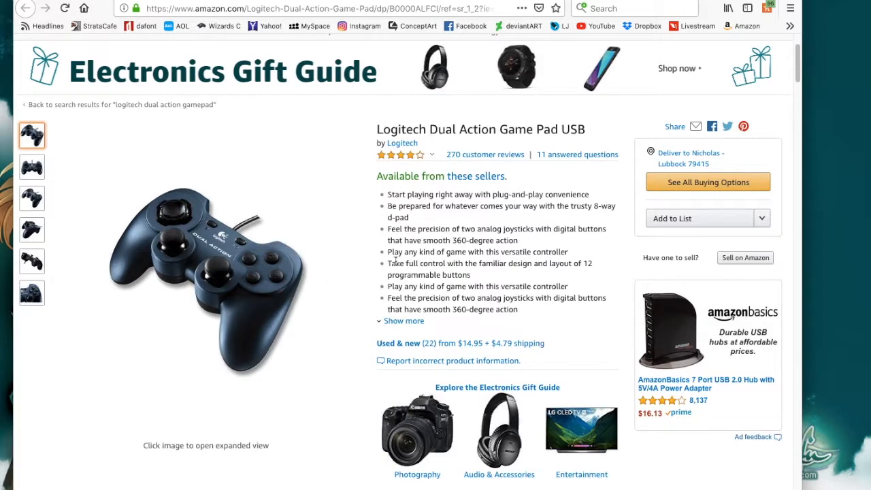
scroll("down", 3)
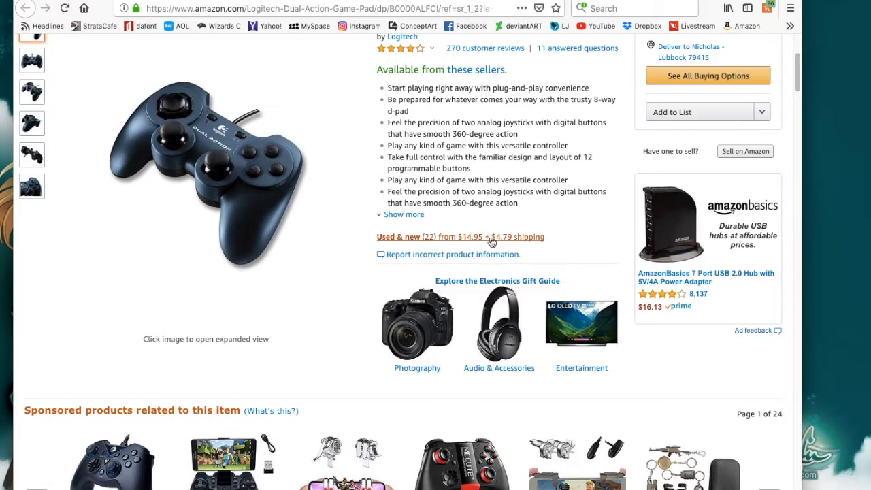
mouse_move(432, 240)
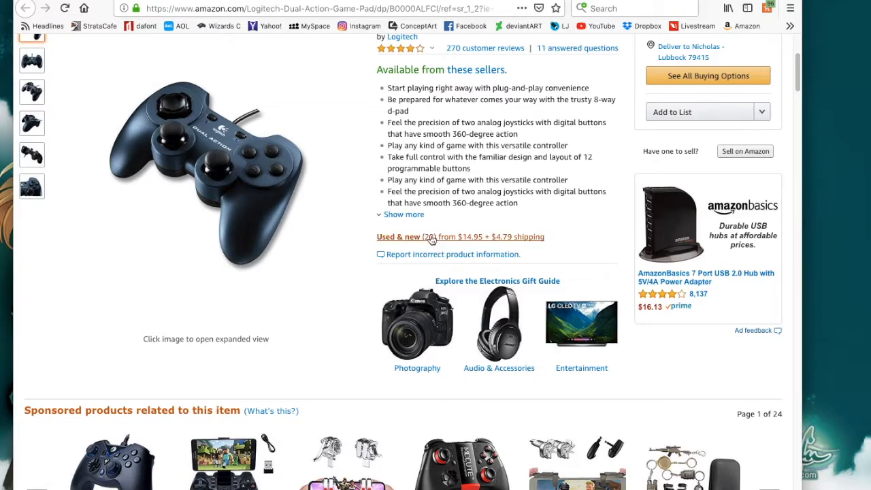
scroll("up", 3)
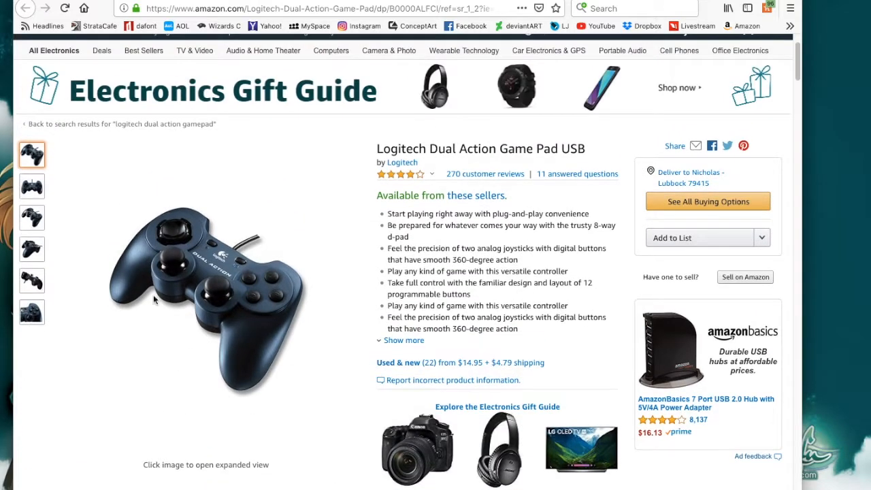
mouse_move(142, 204)
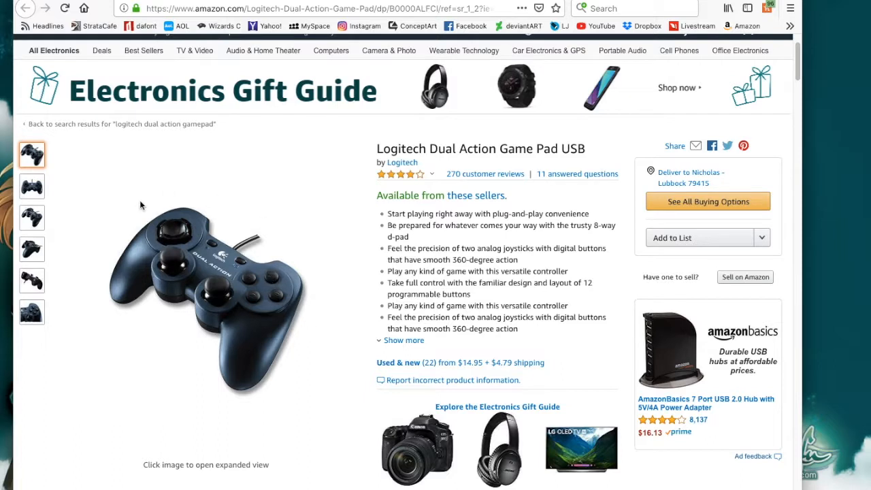
mouse_move(407, 333)
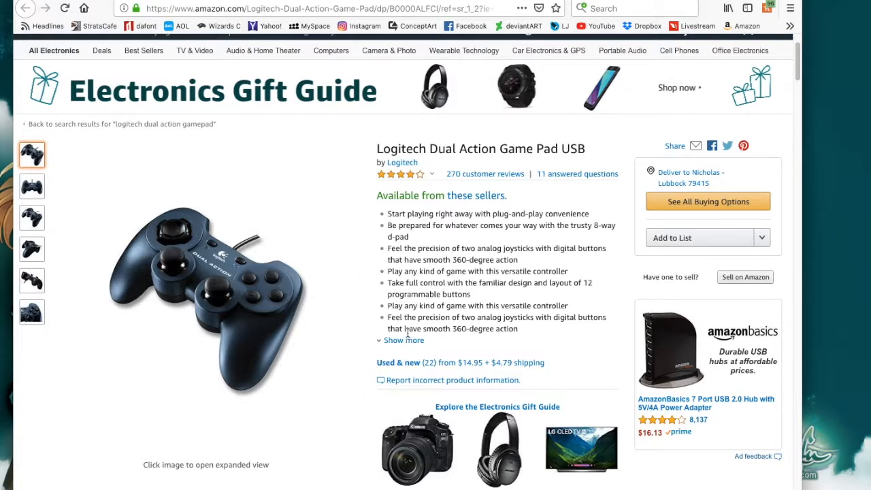
mouse_move(346, 238)
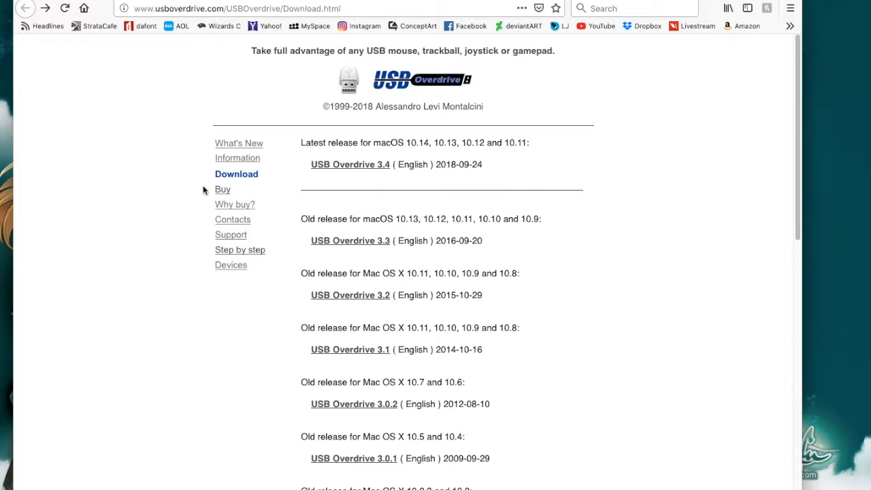
mouse_move(222, 193)
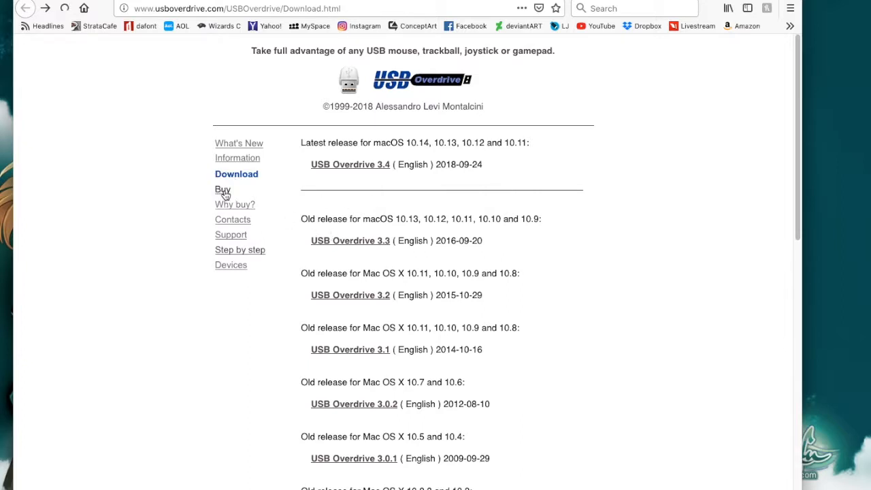
Step: View the $20.00 USB Overdrive FastSpring order page, then return to the download page
left_click(223, 189)
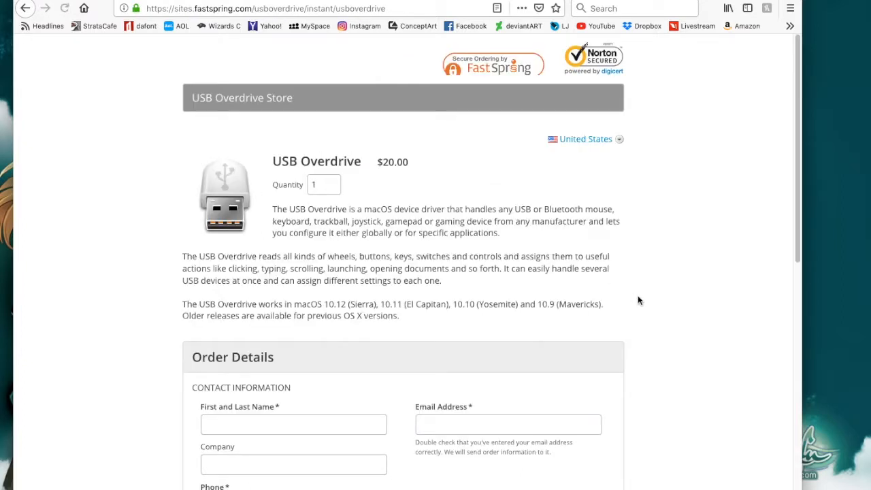
mouse_move(435, 202)
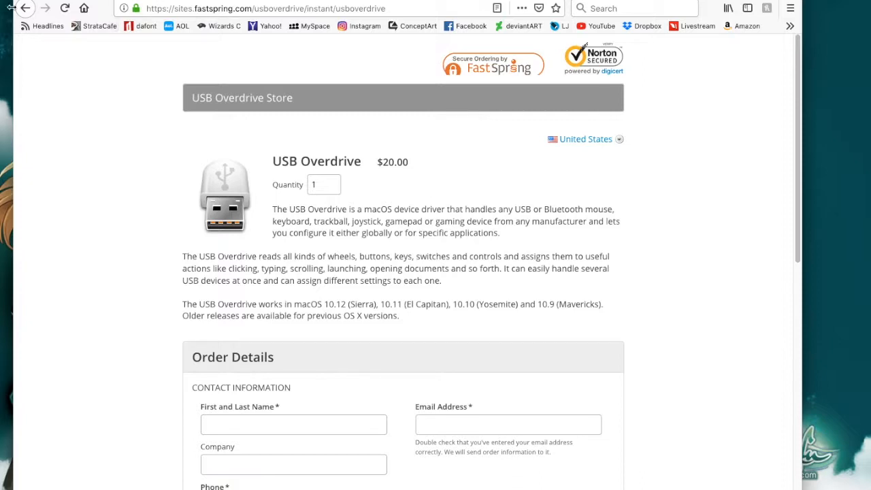
mouse_move(26, 8)
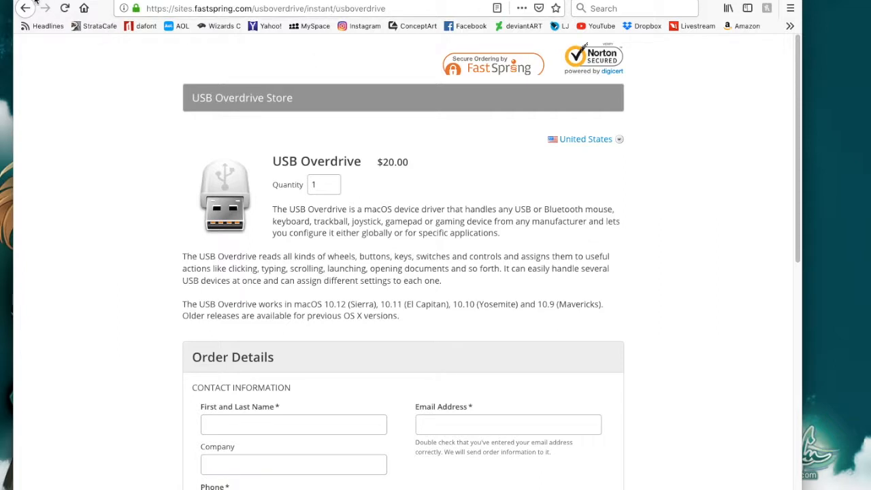
left_click(25, 8)
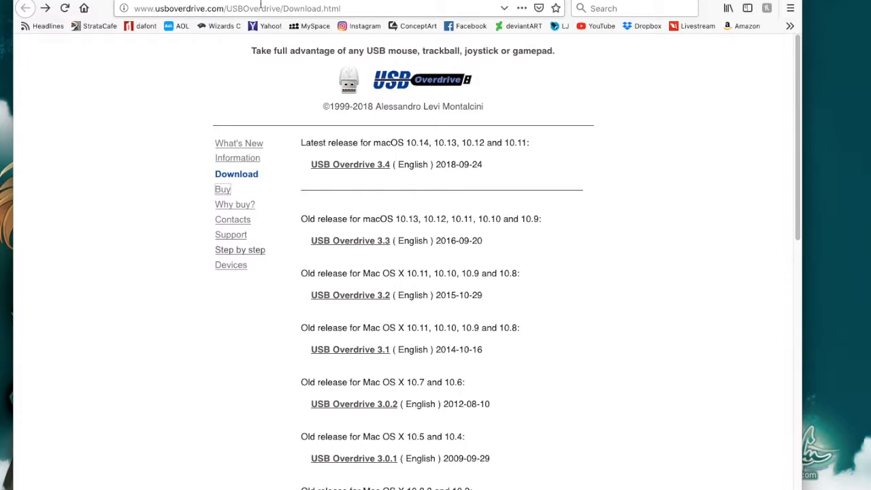
mouse_move(413, 26)
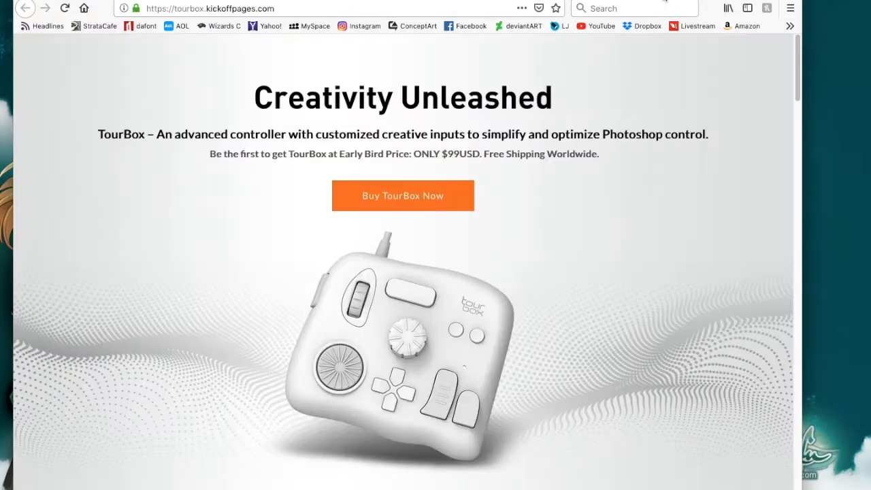
mouse_move(449, 126)
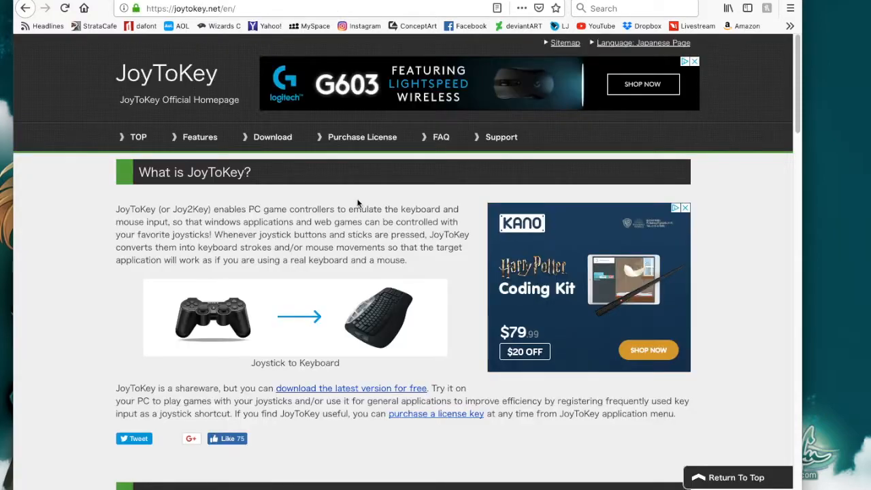
Step: Skim the JoyToKey homepage down to the Version 6.1.1 news and back up
scroll("down", 3)
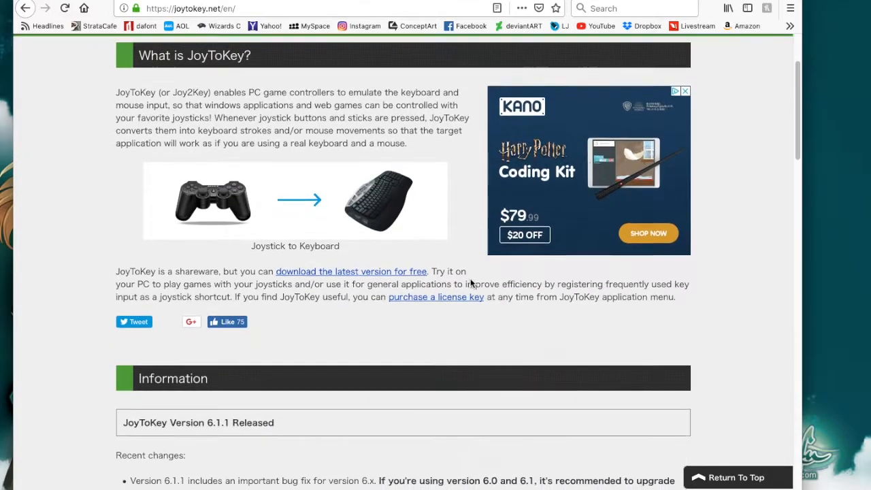
scroll("up", 3)
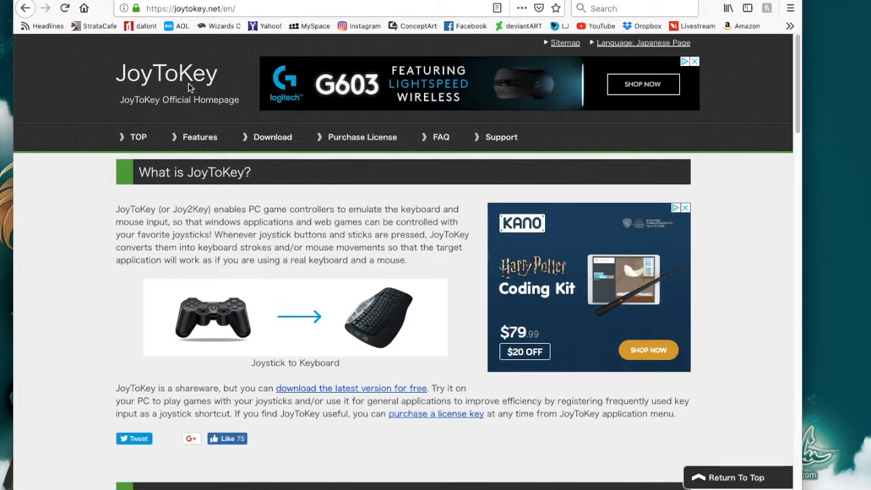
mouse_move(150, 195)
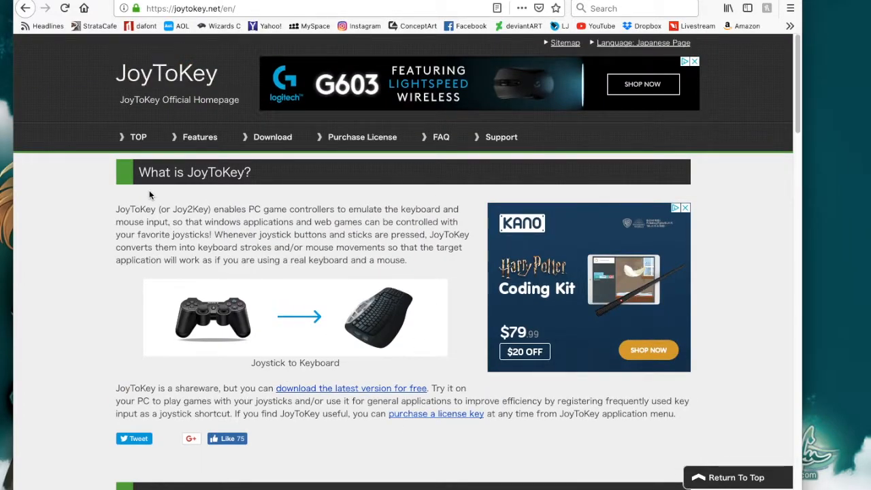
mouse_move(439, 303)
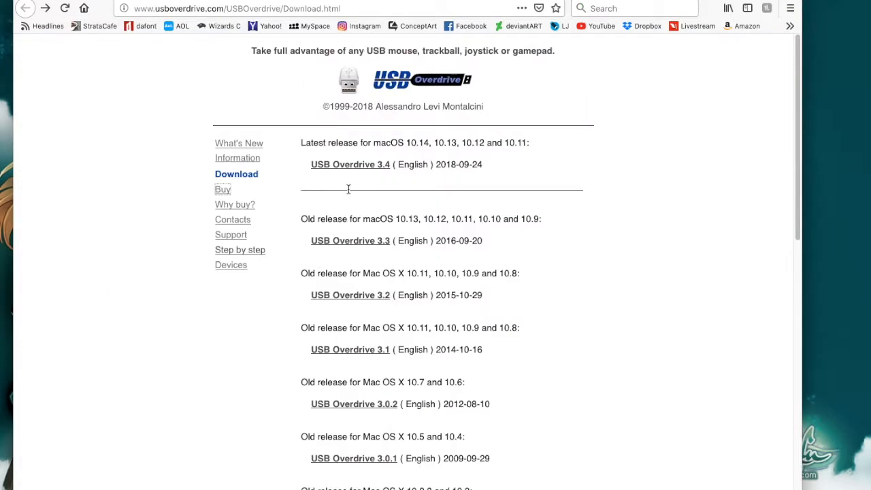
mouse_move(234, 209)
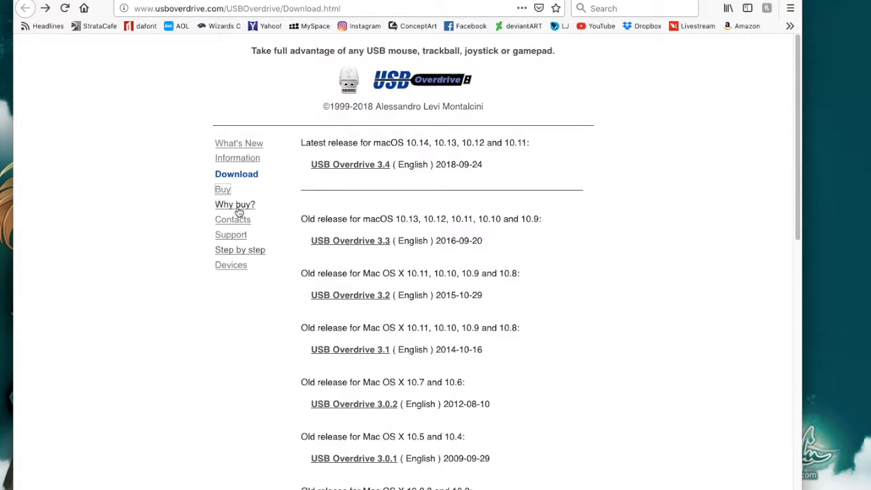
Step: Open USB Overdrive's 'Why buy?' page from the left sidebar
left_click(234, 204)
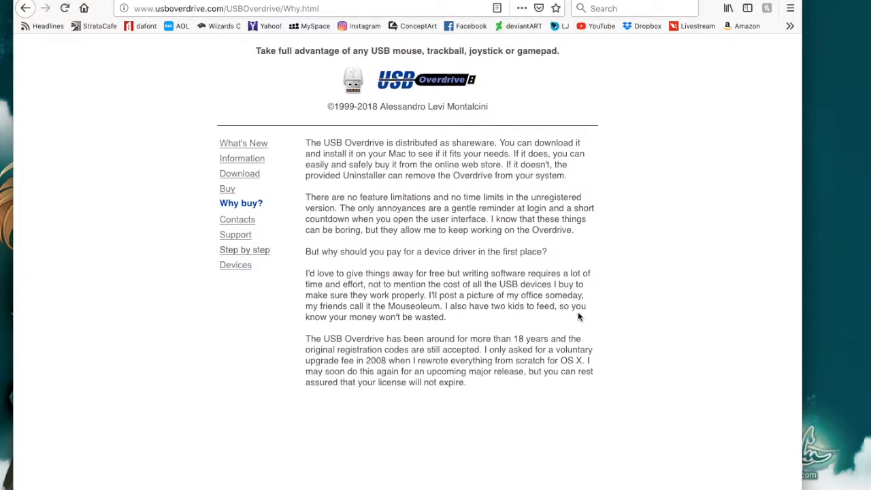
mouse_move(694, 187)
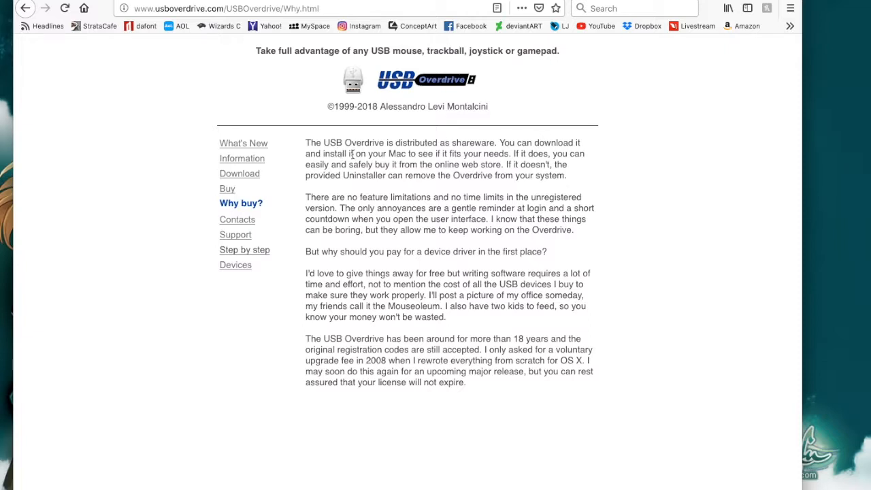
mouse_move(651, 178)
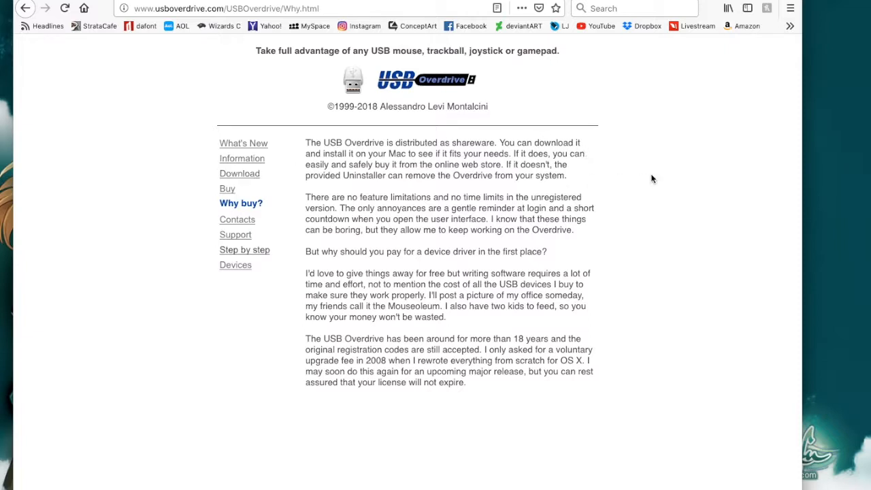
mouse_move(587, 170)
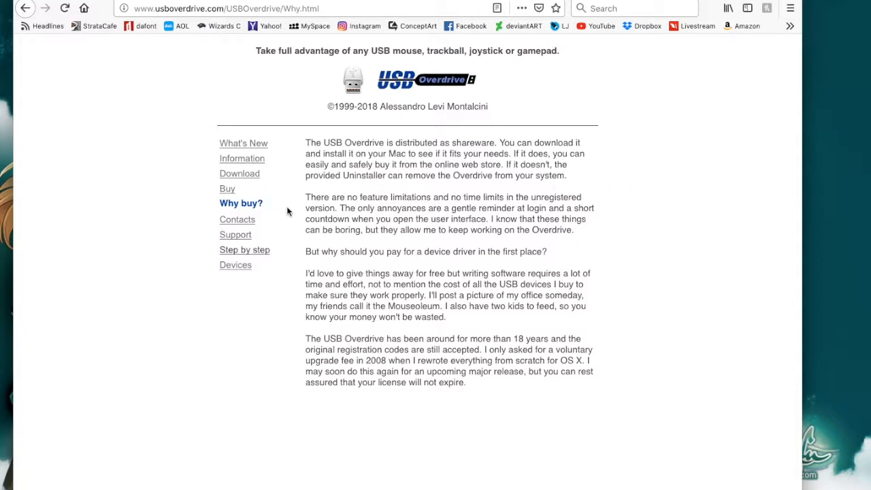
mouse_move(400, 197)
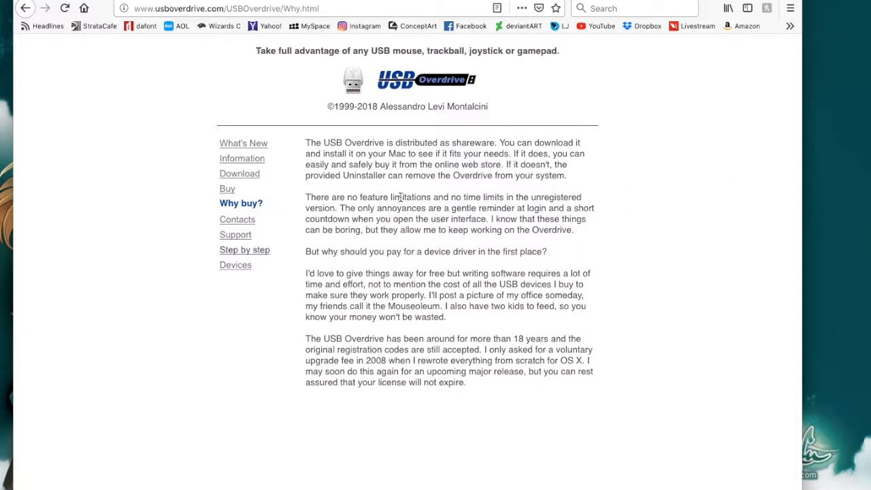
mouse_move(438, 230)
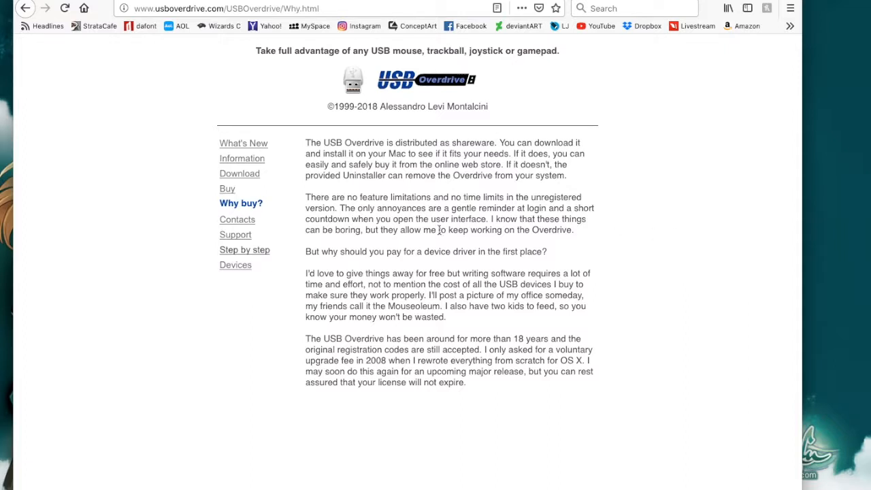
mouse_move(339, 223)
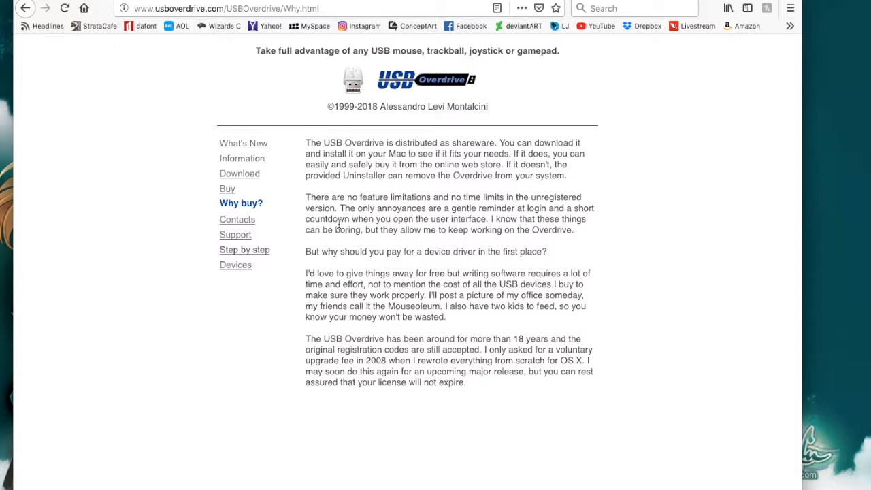
mouse_move(349, 51)
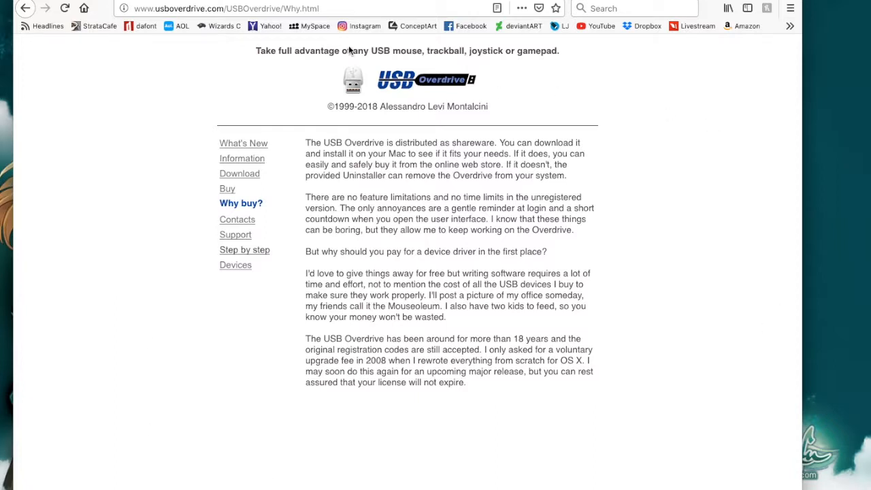
mouse_move(351, 51)
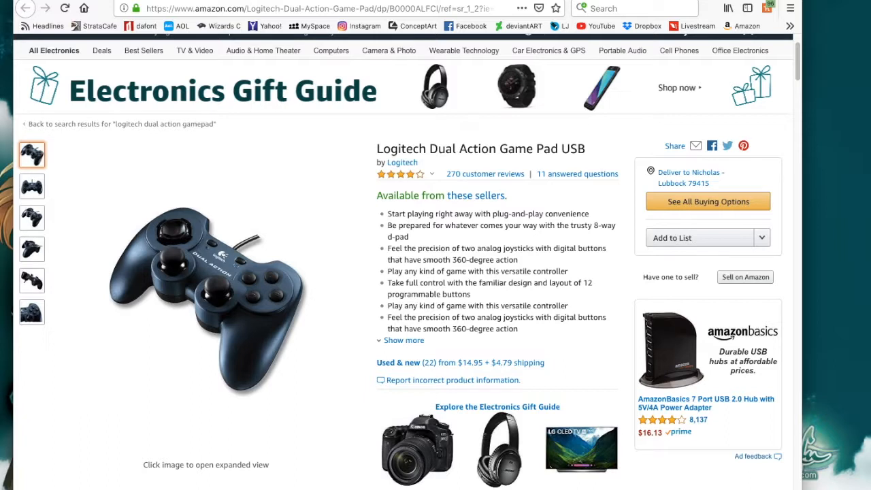
Step: Make the gamepad's front-facing photo the main image using the second thumbnail
left_click(30, 185)
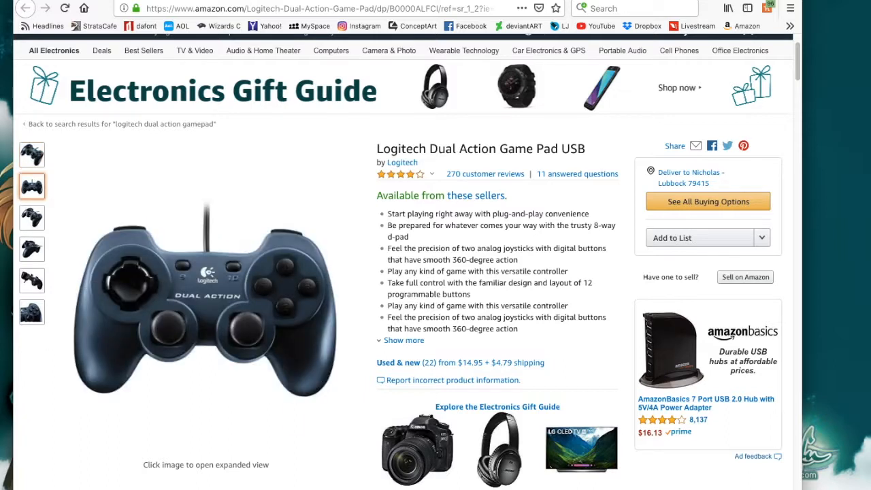